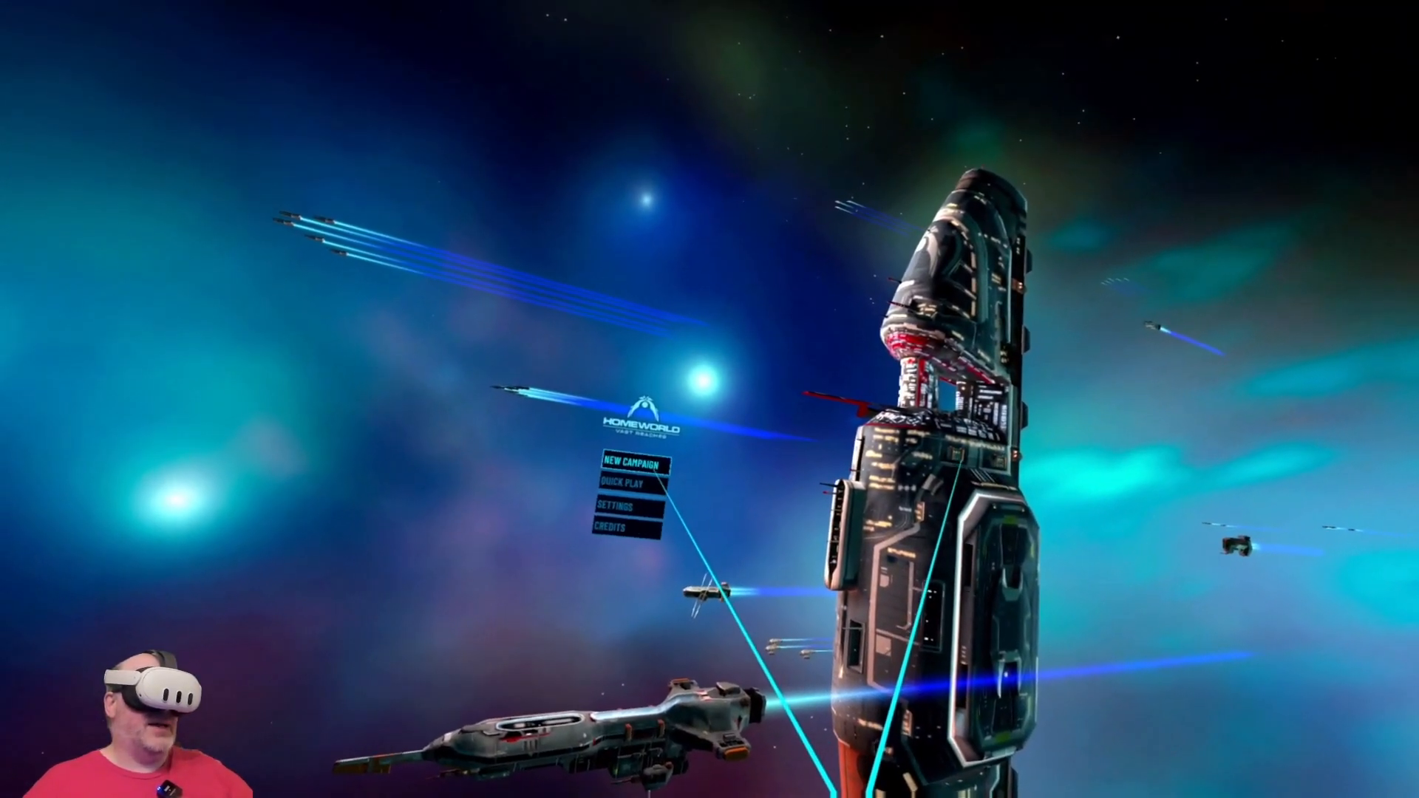
# - Launch a New Campaign on Easy difficulty from the main menu
pyautogui.click(635, 463)
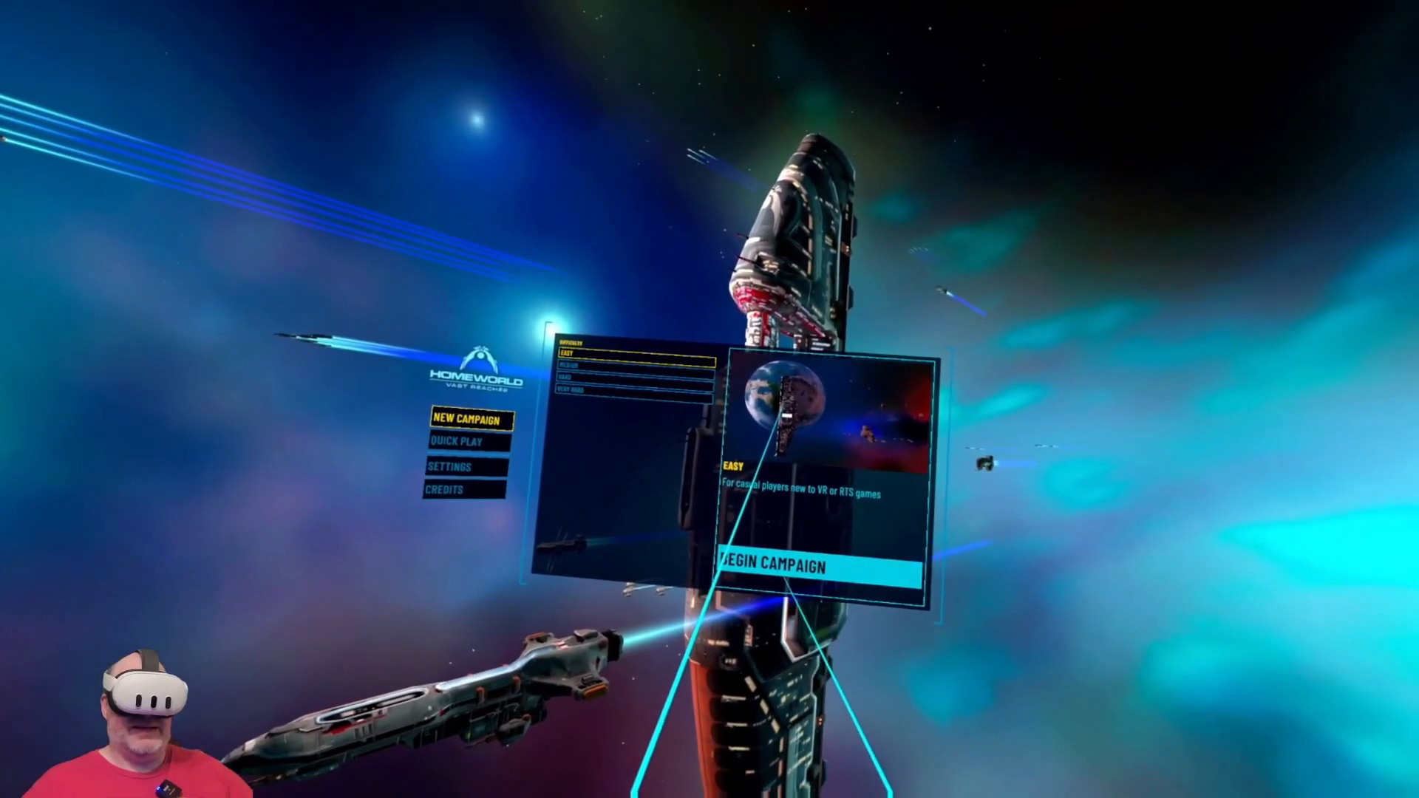
pyautogui.click(806, 570)
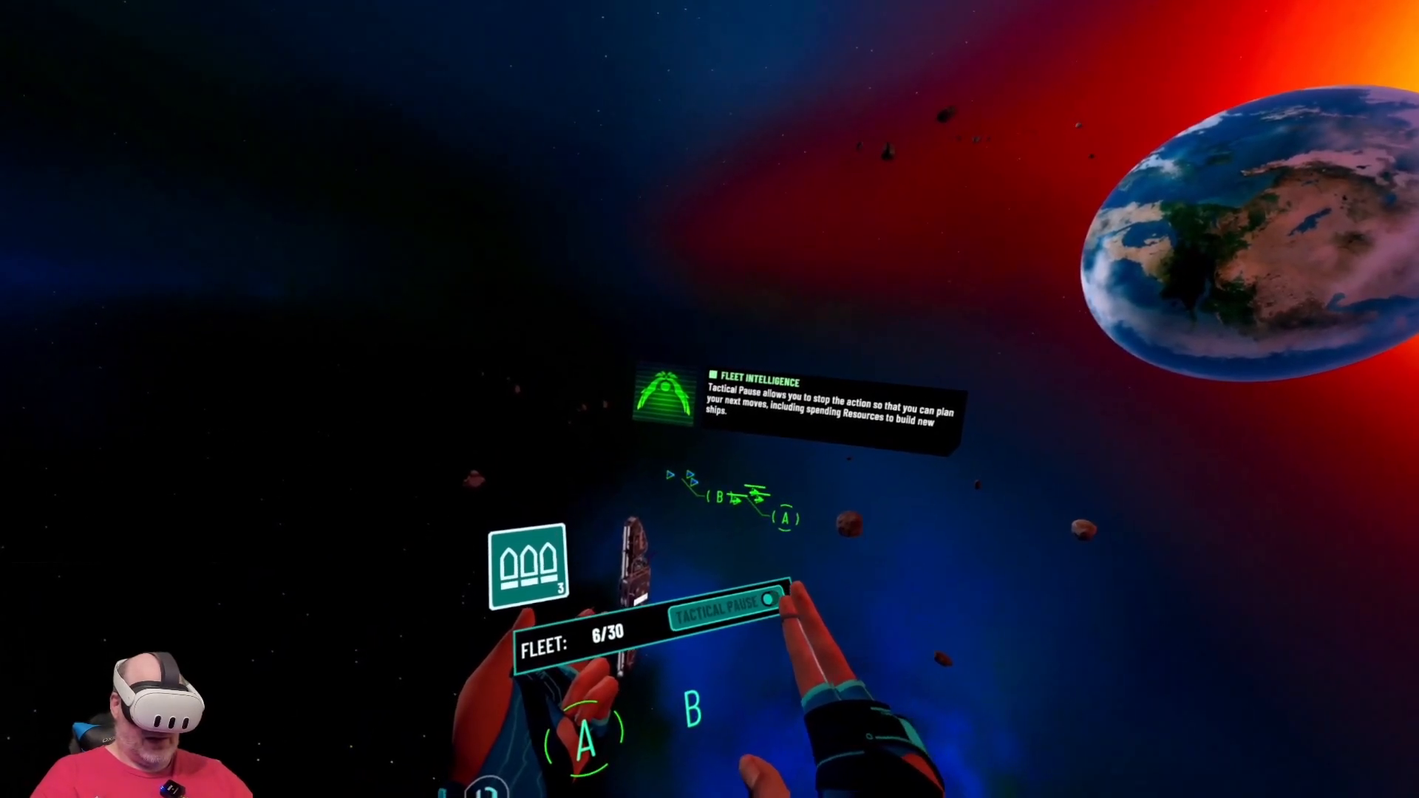
# - Raise the wrist fleet panel showing FLEET 6/30 and the Tactical Pause tip
pyautogui.click(715, 604)
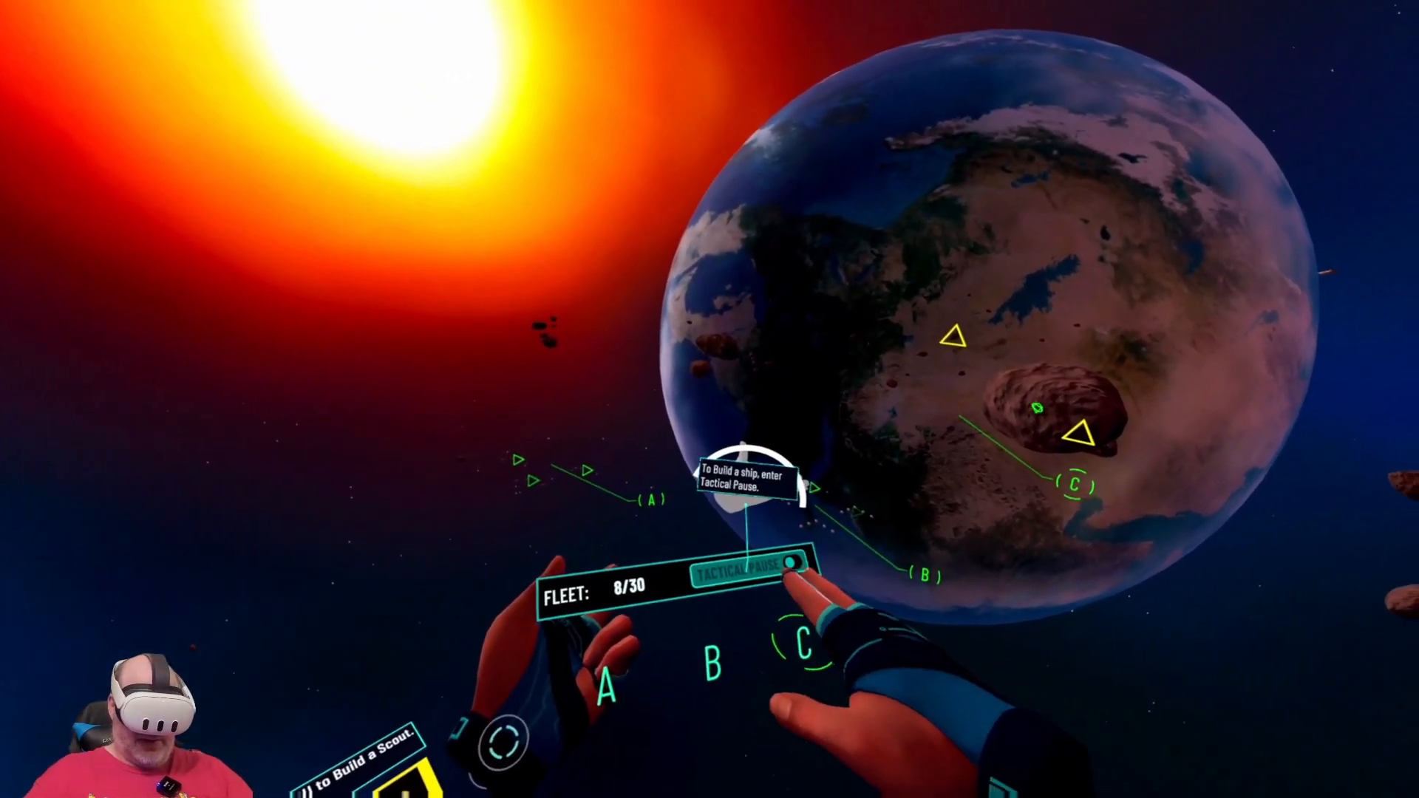
# - Activate Tactical Pause from the wrist fleet panel to build a new ship
pyautogui.click(781, 578)
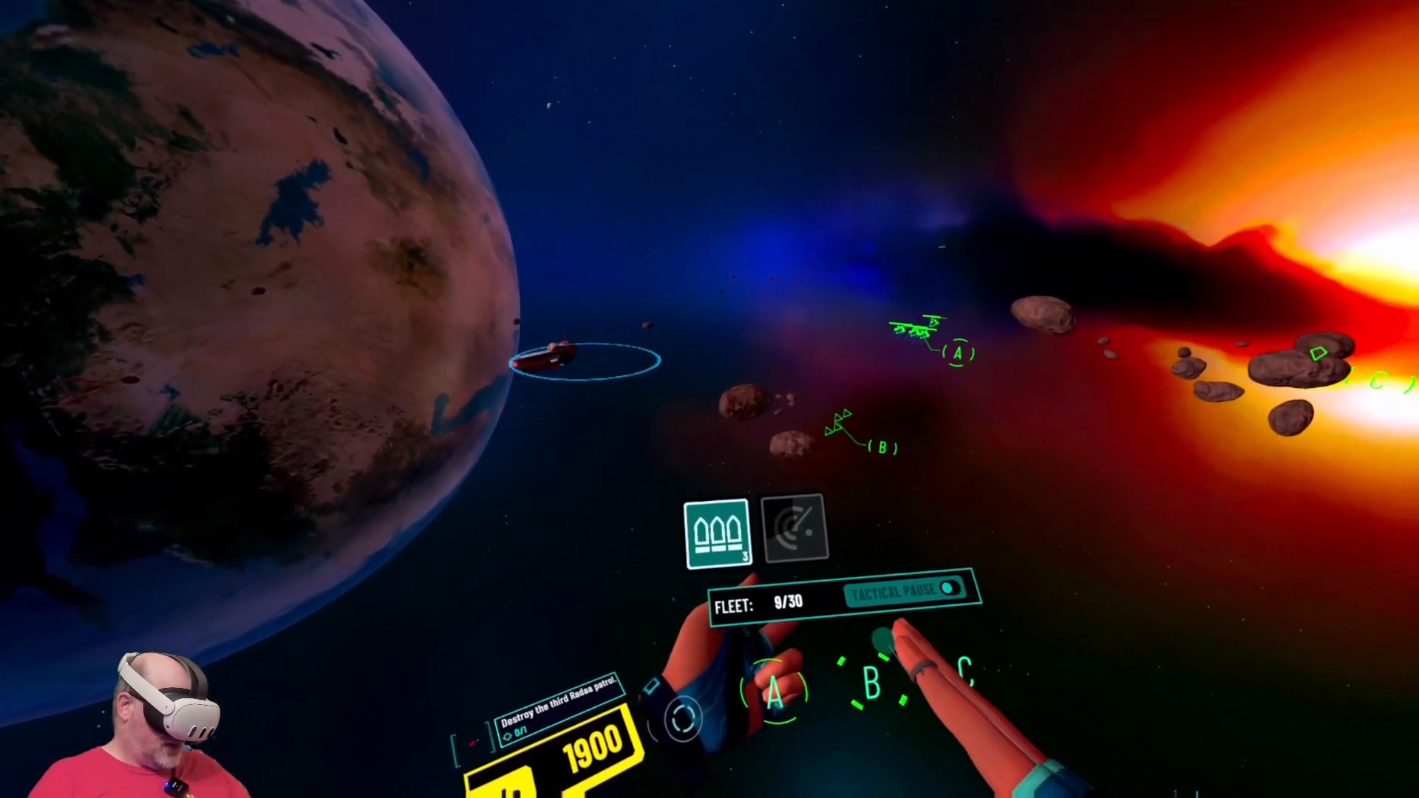
# - Toggle Tactical Pause on the wrist panel, bringing up the Fighter build menu
pyautogui.click(946, 587)
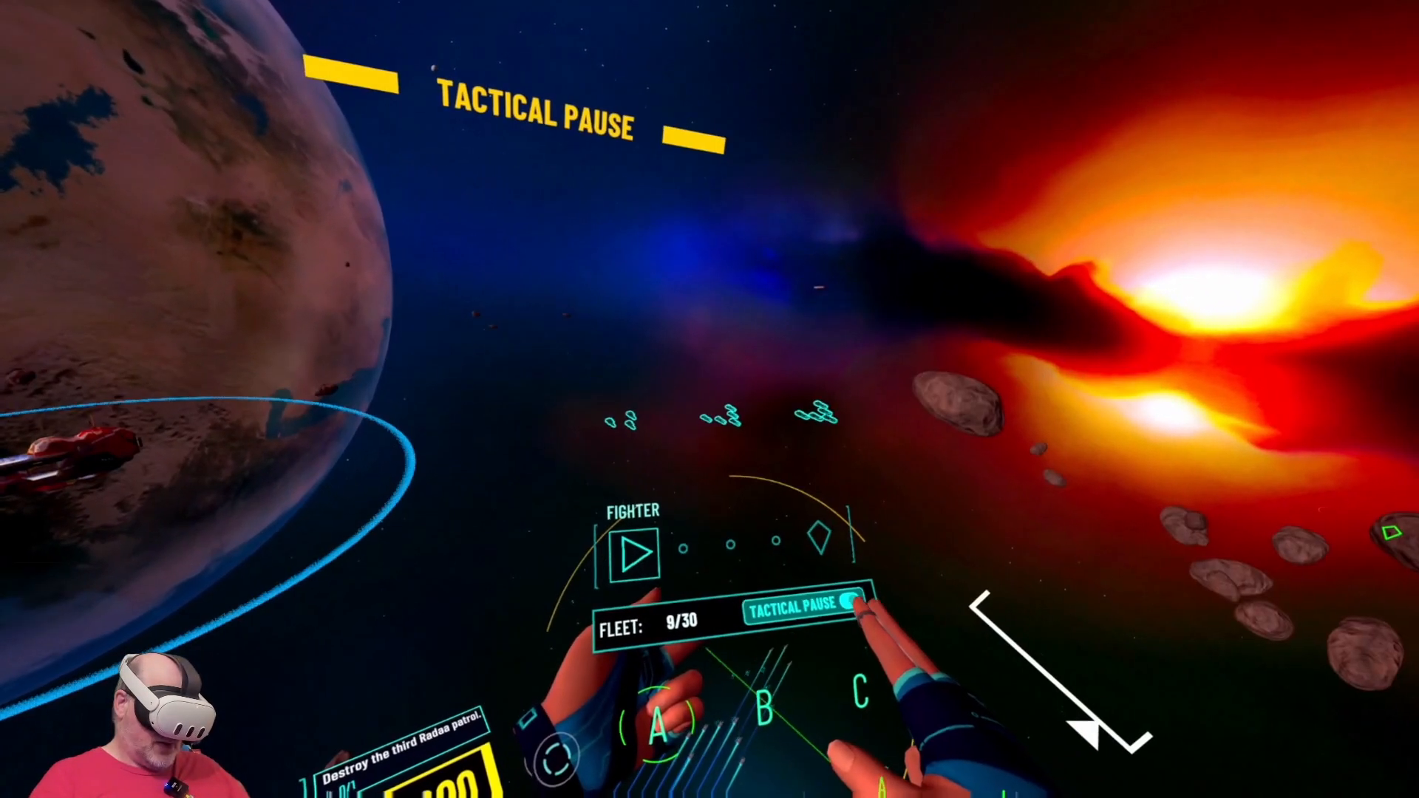